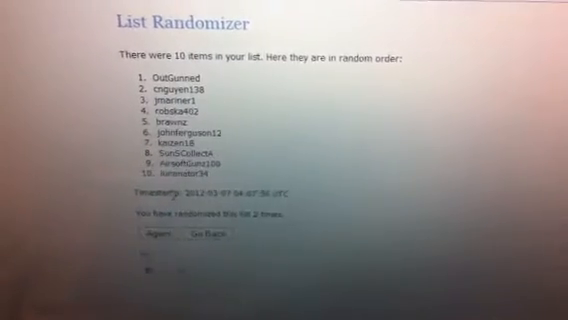
# Step: Re-randomize the ten-username list a third time with the Again button
pyautogui.click(158, 249)
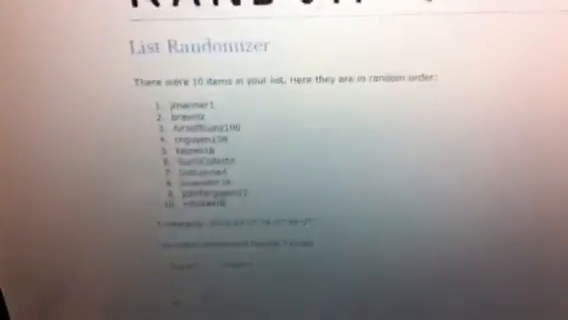
pyautogui.scroll(3)
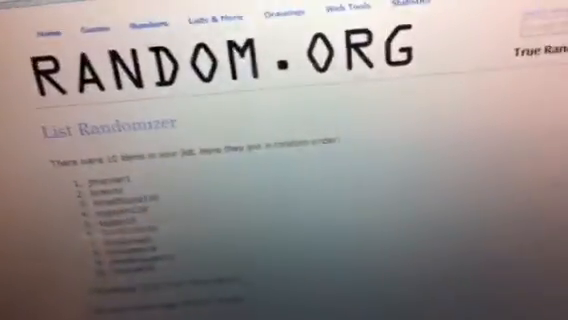